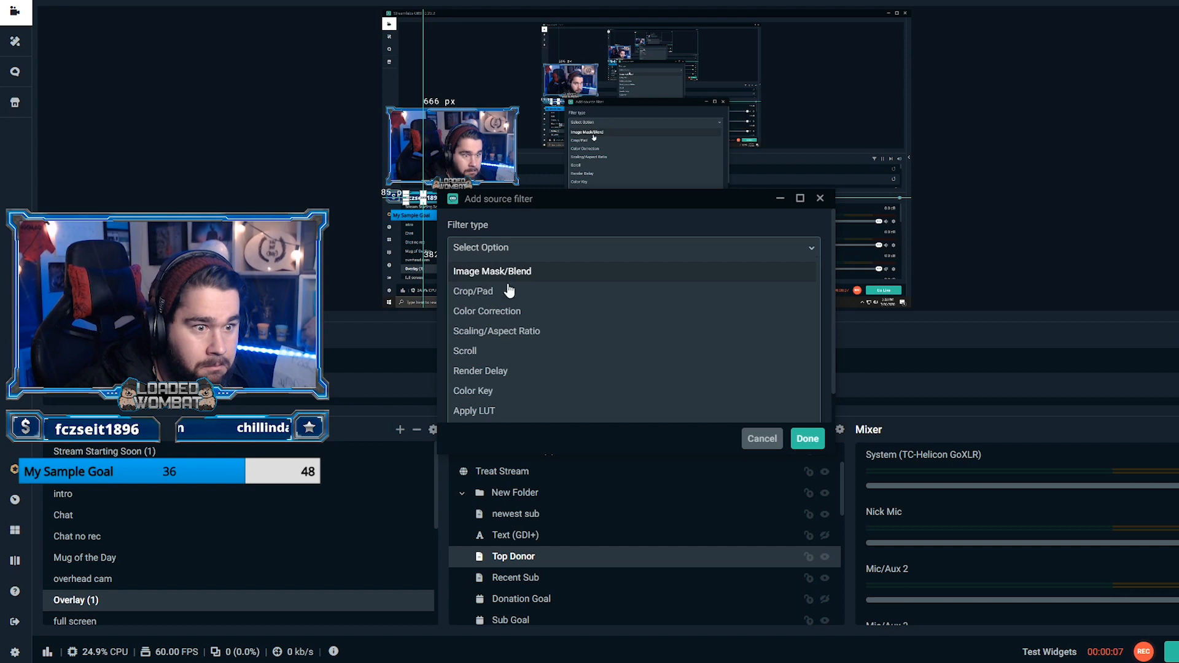
Step: Add a Scroll filter to Top Donor with horizontal speed 15, 230 width limit, and looping
left_click(465, 351)
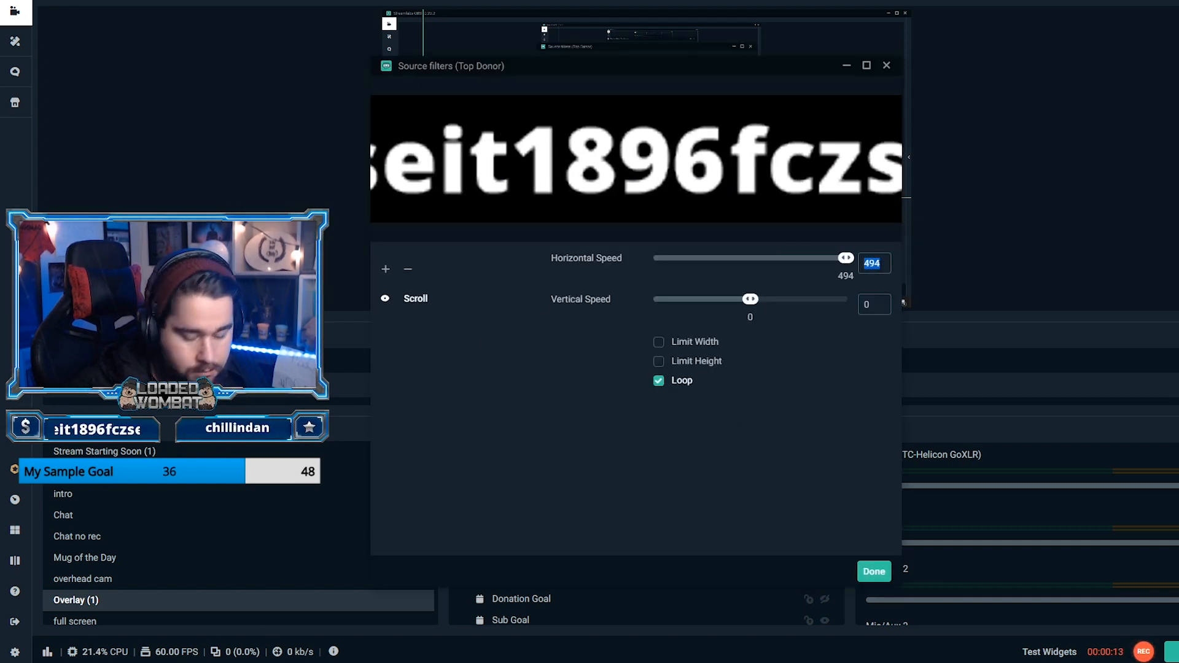
left_click(658, 342)
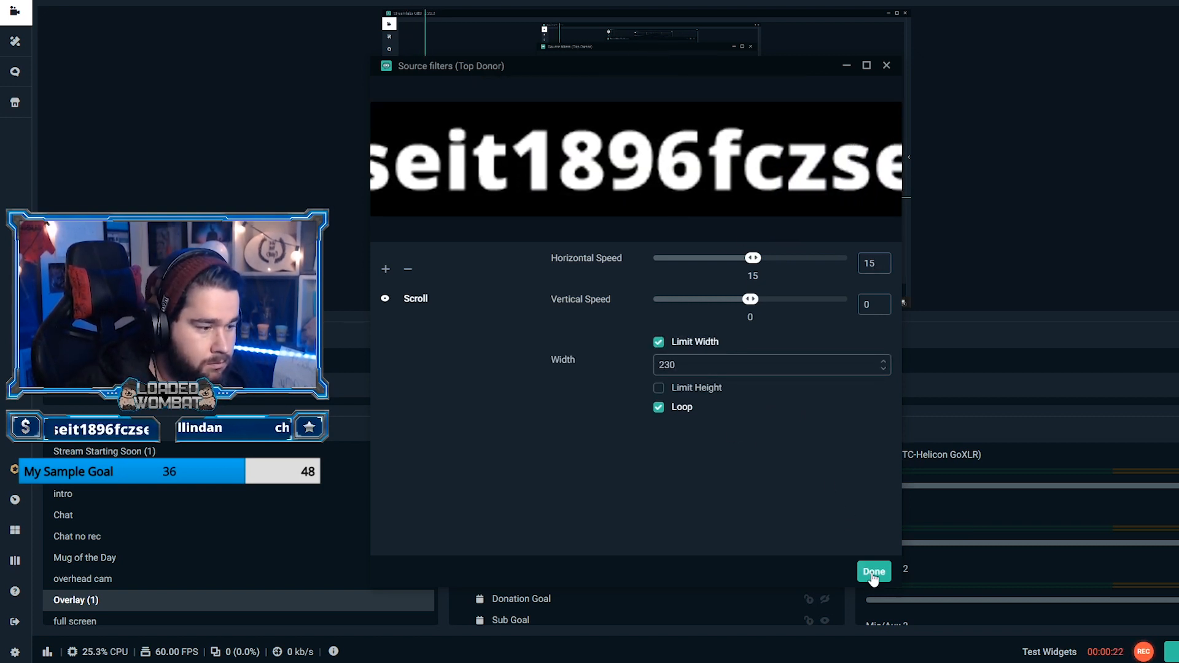
left_click(873, 571)
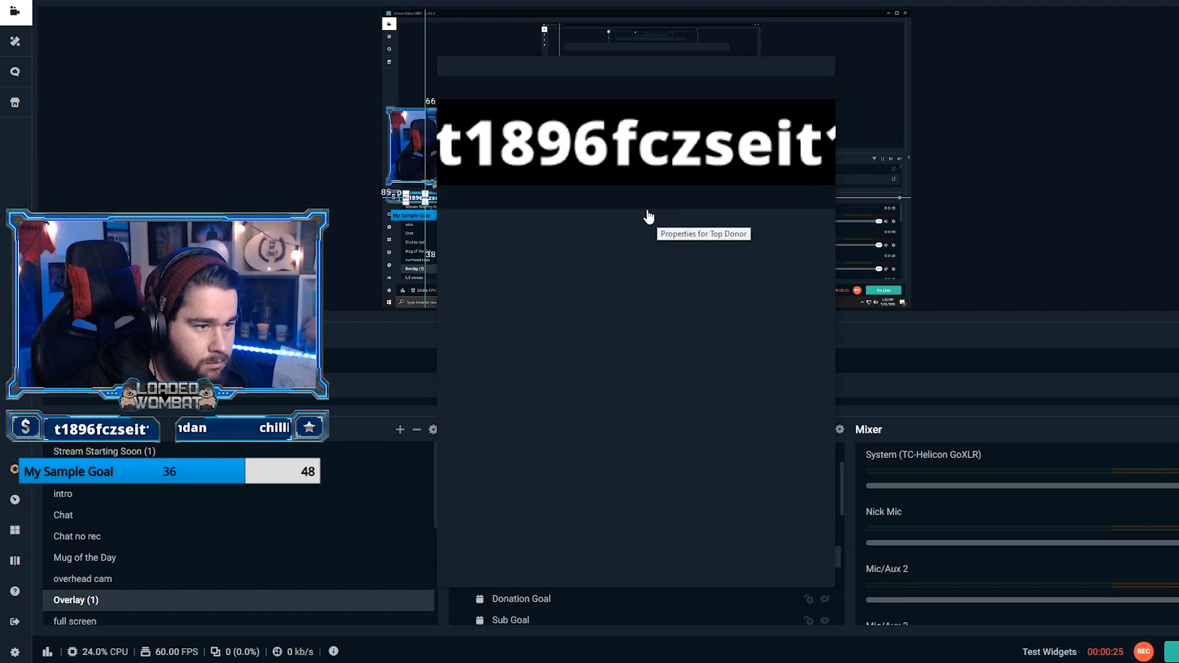